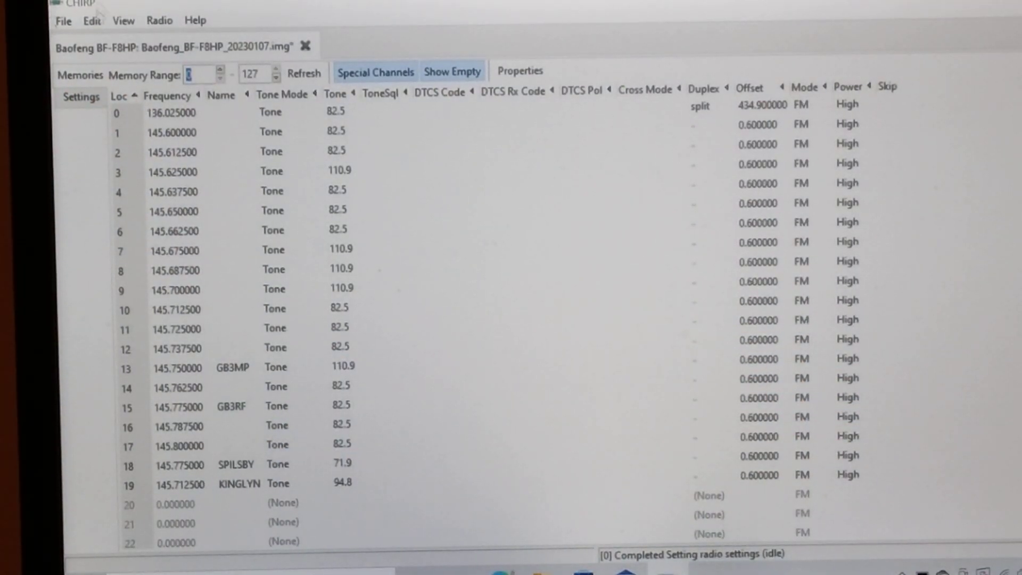
Step: Switch from the Memories channel list to the radio's Settings panels
{"action": "left_click", "coordinate": [80, 96]}
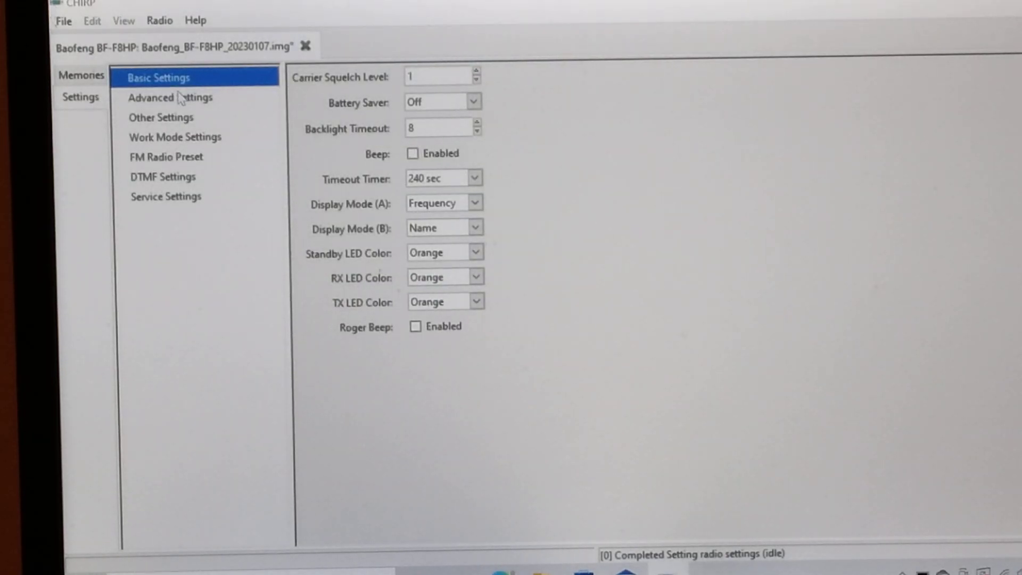
{"action": "mouse_move", "coordinate": [189, 101]}
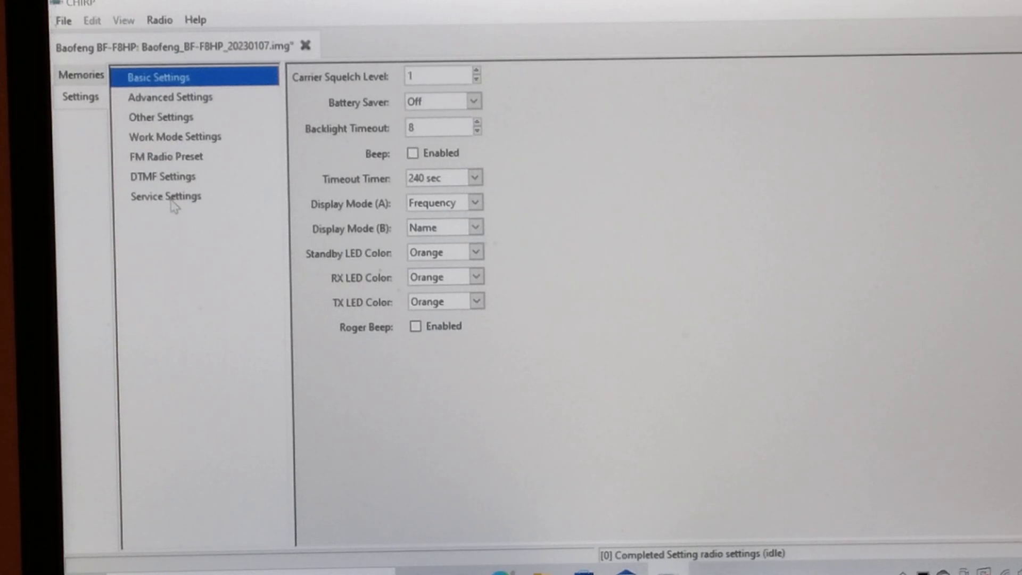
Step: Show Service Settings with the VHF and UHF squelch threshold values
{"action": "left_click", "coordinate": [166, 195]}
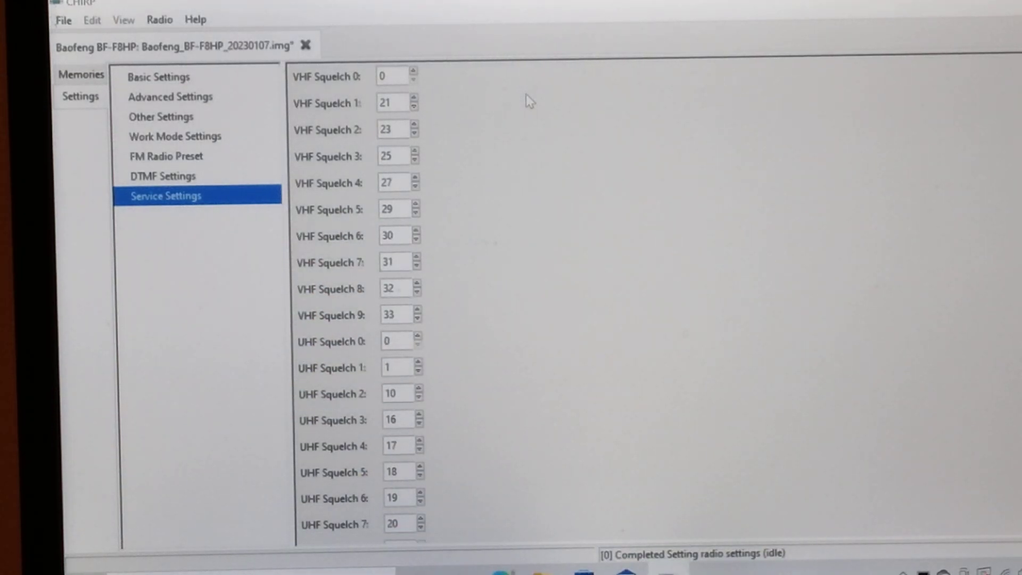
{"action": "mouse_move", "coordinate": [401, 116]}
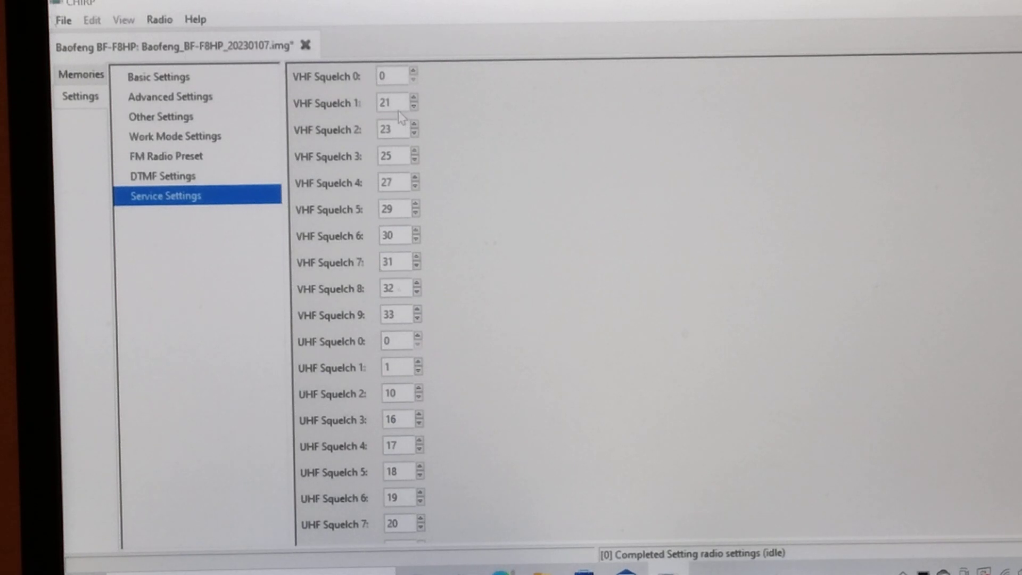
Step: Enter VHF squelch values 1, 2, 4, 6, 8 and 10 for levels 1–6
{"action": "left_click", "coordinate": [394, 103]}
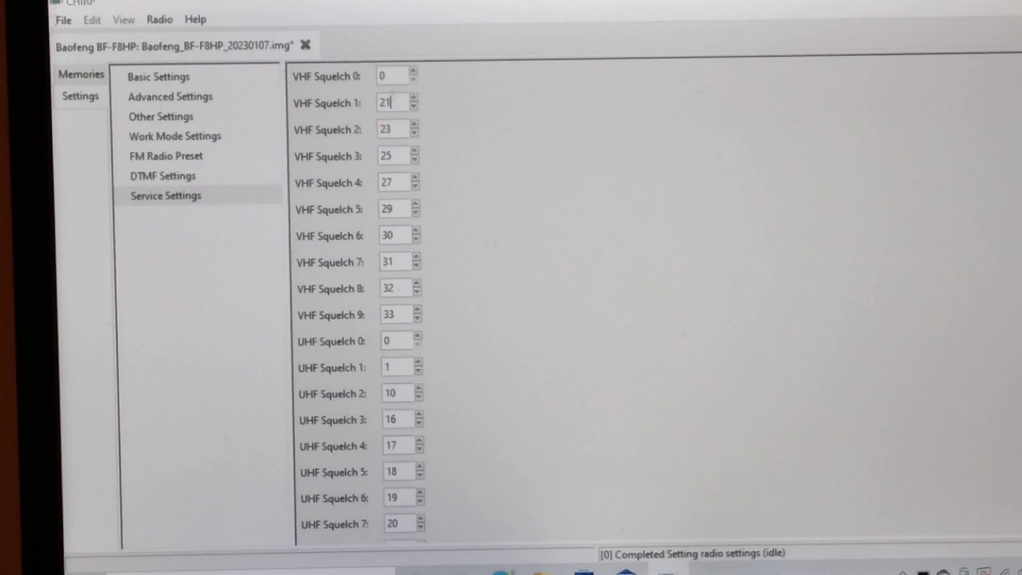
{"action": "triple_click", "coordinate": [391, 102]}
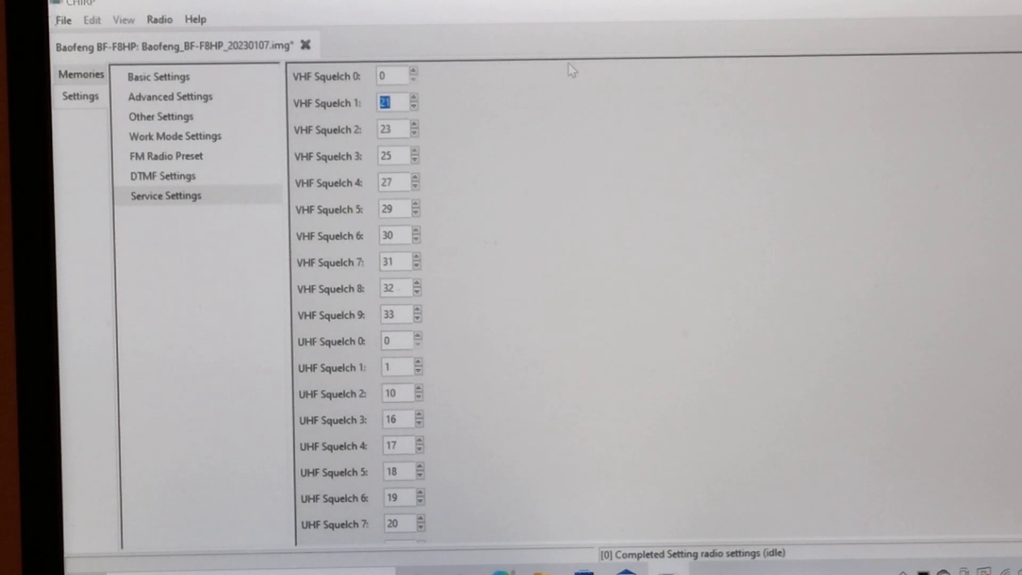
{"action": "type", "text": "1"}
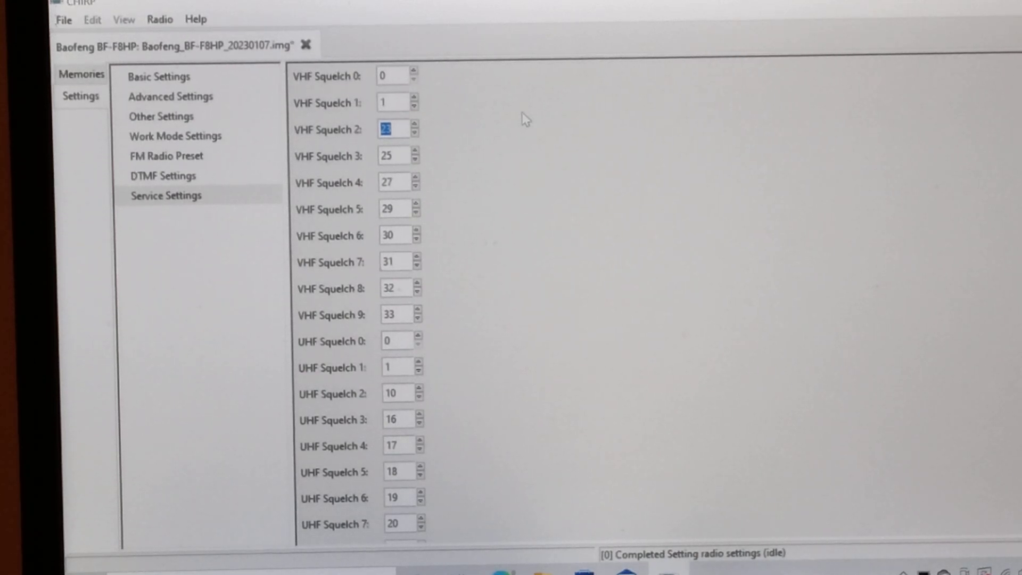
{"action": "type", "text": "2"}
{"action": "left_click", "coordinate": [398, 155]}
{"action": "type", "text": "4"}
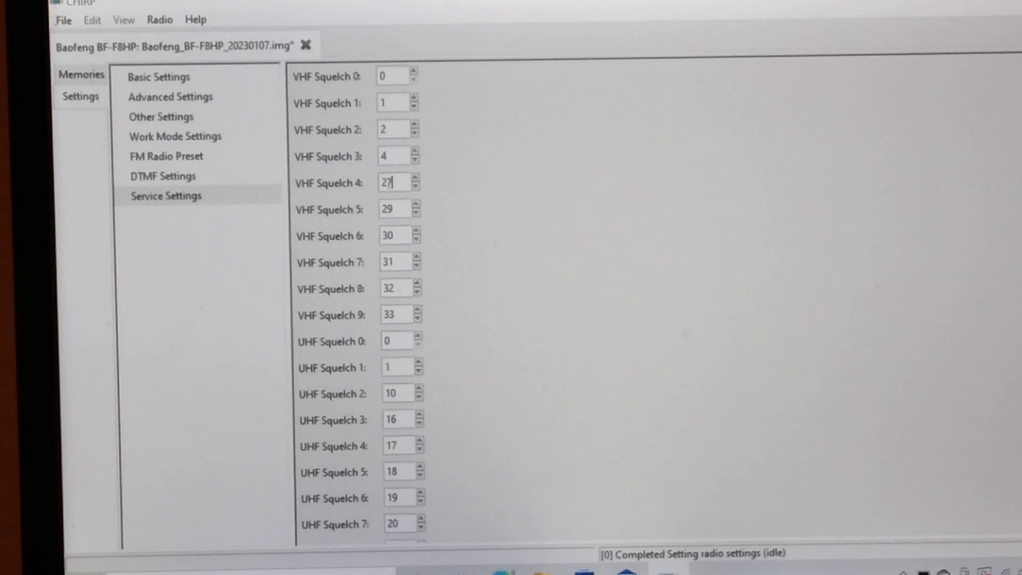
{"action": "triple_click", "coordinate": [389, 182]}
{"action": "type", "text": "6"}
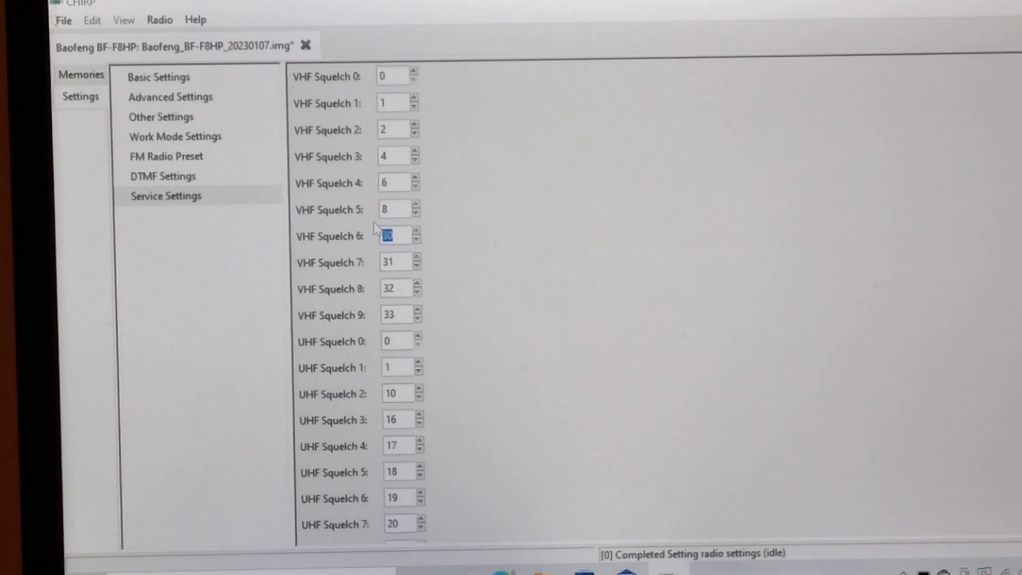
{"action": "type", "text": "10"}
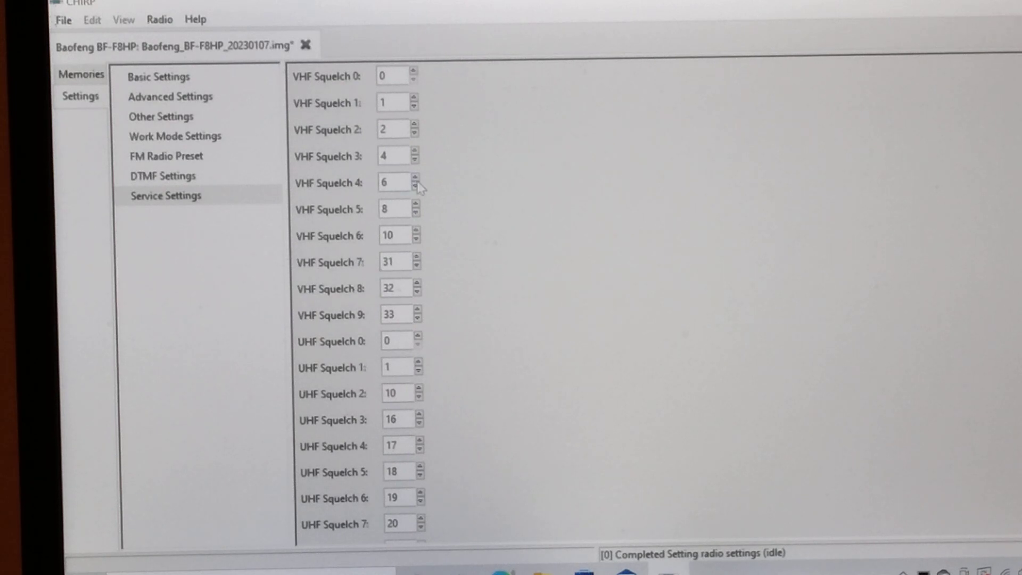
{"action": "mouse_move", "coordinate": [369, 250]}
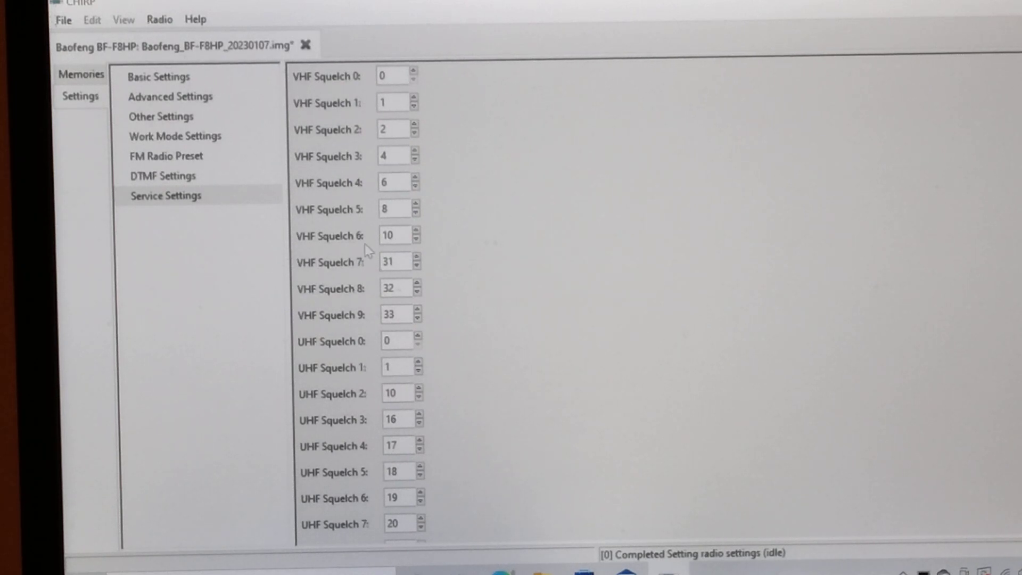
{"action": "mouse_move", "coordinate": [352, 255]}
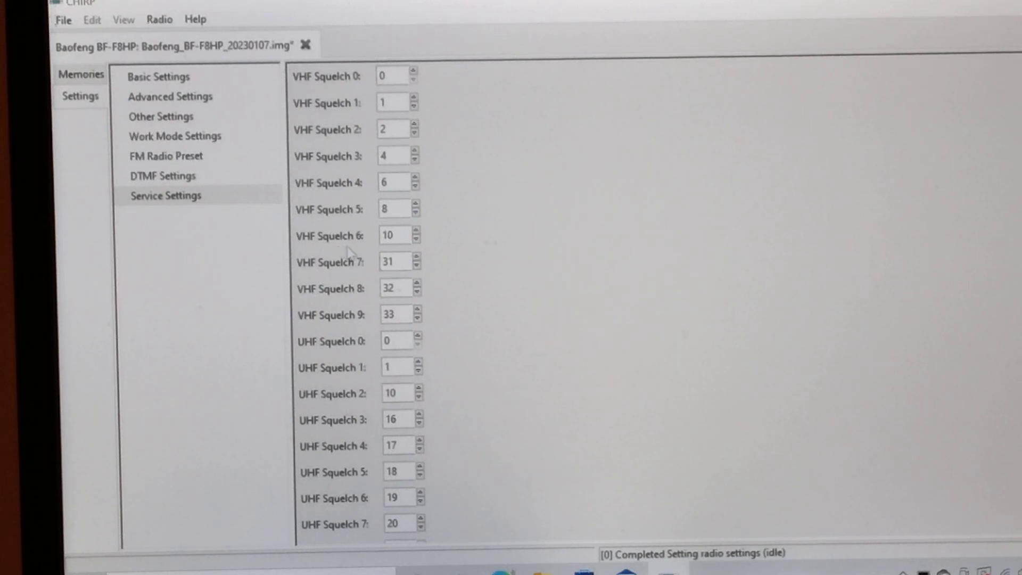
{"action": "left_click", "coordinate": [395, 236]}
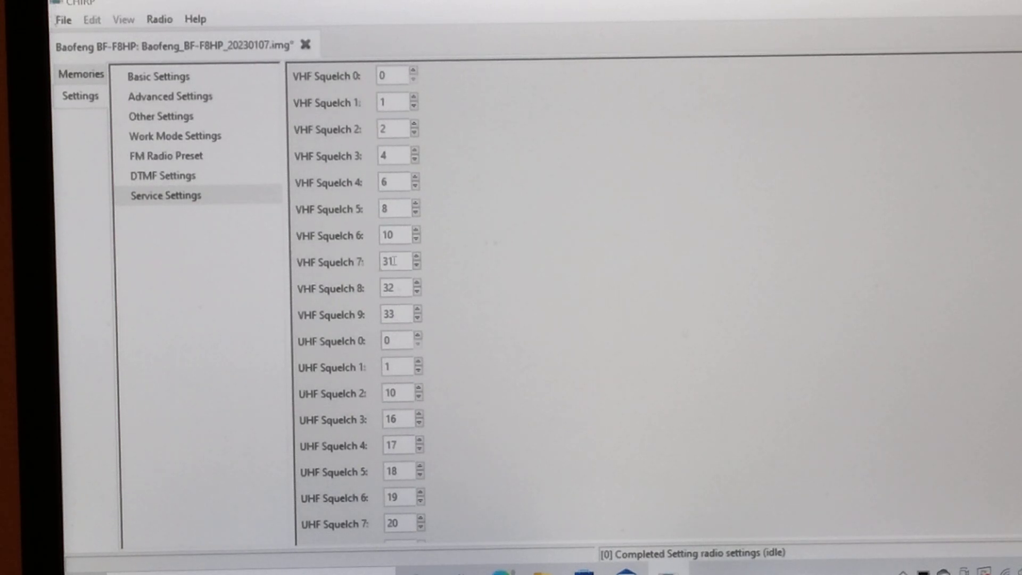
{"action": "mouse_move", "coordinate": [453, 266]}
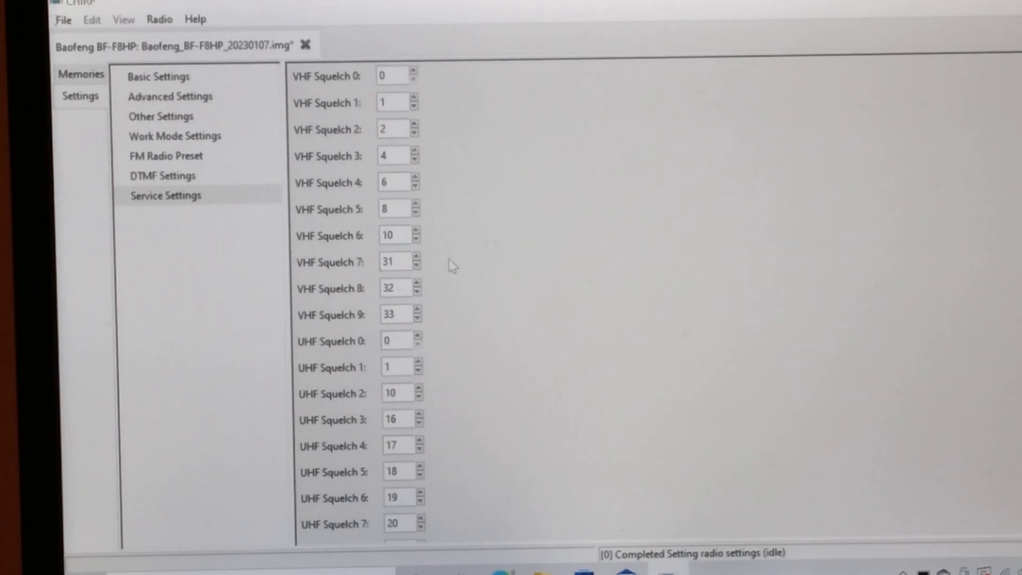
{"action": "mouse_move", "coordinate": [128, 88]}
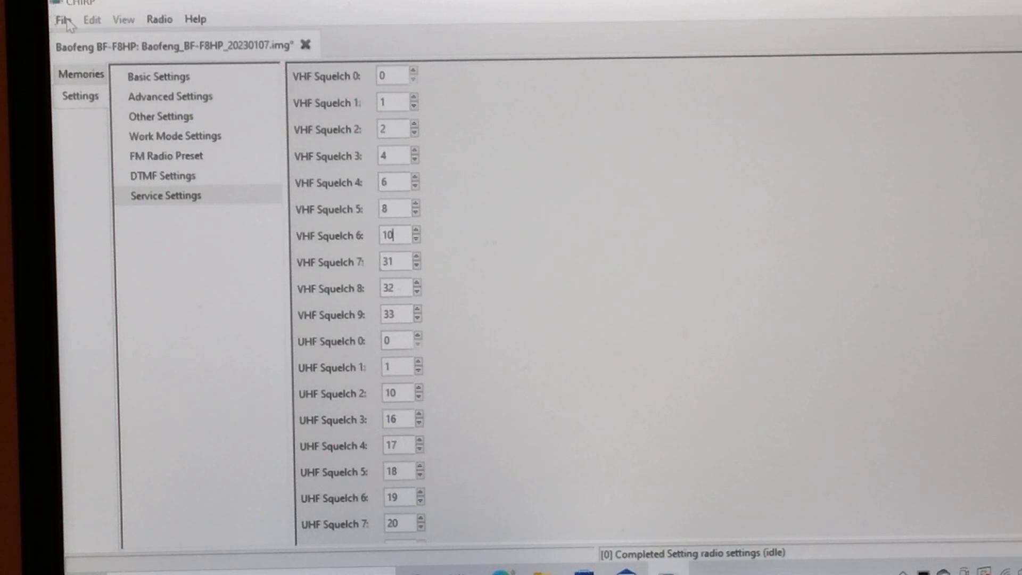
Step: Bring up the File menu to save the radio image
{"action": "left_click", "coordinate": [63, 19]}
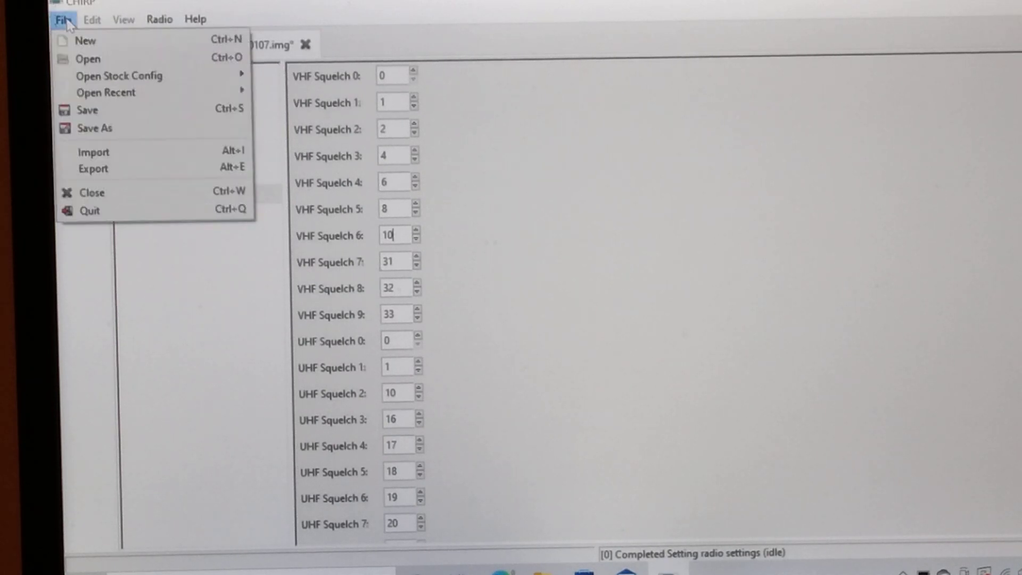
{"action": "mouse_move", "coordinate": [109, 110]}
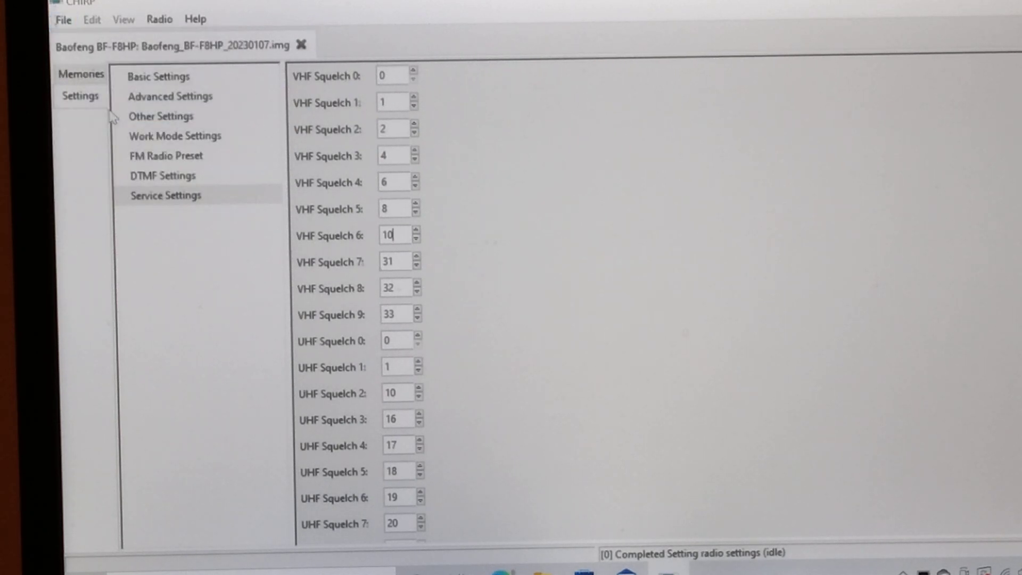
{"action": "mouse_move", "coordinate": [378, 169]}
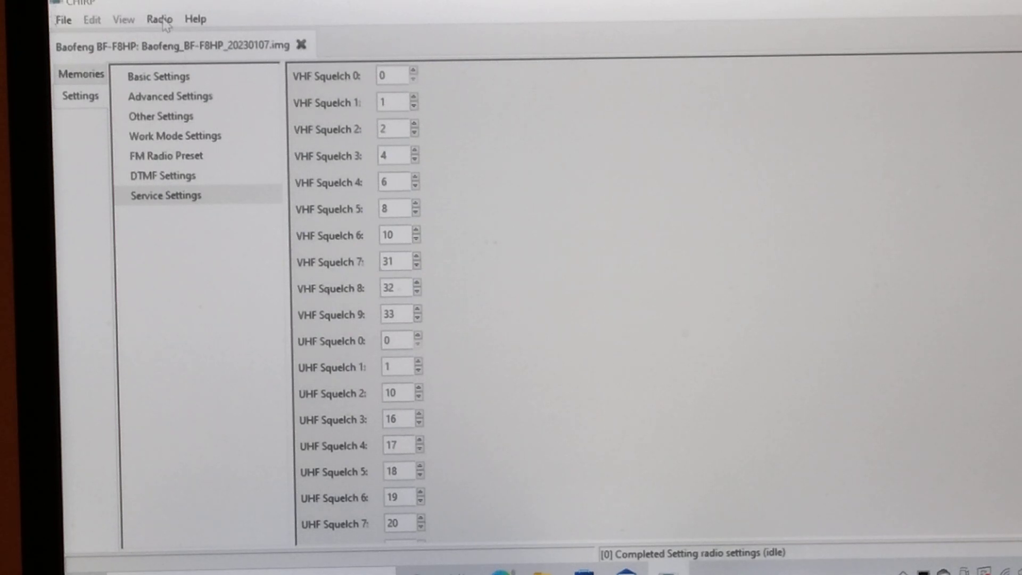
Step: Start Upload To Radio from the Radio menu to show the connection prompt
{"action": "left_click", "coordinate": [158, 19]}
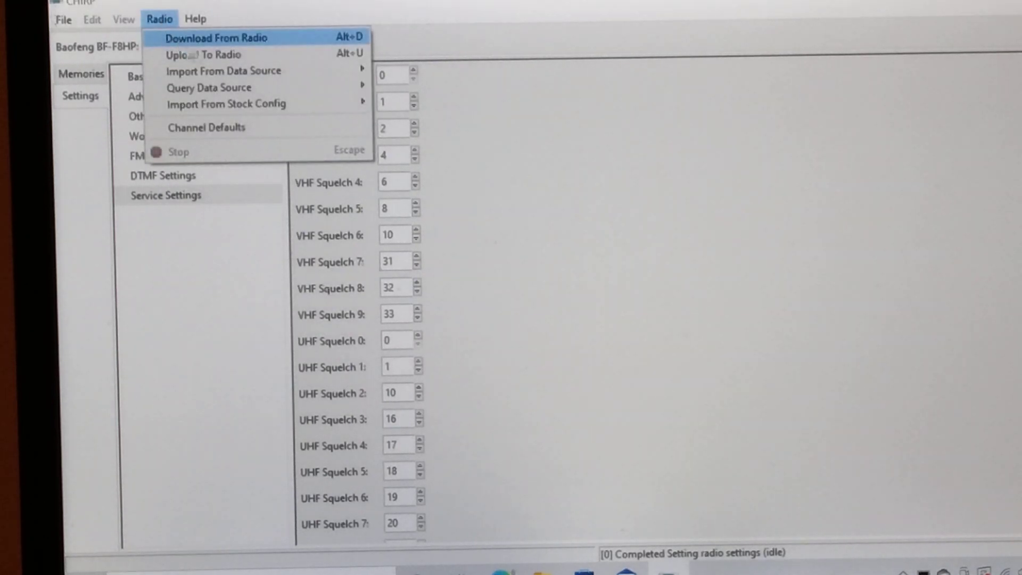
{"action": "left_click", "coordinate": [216, 37]}
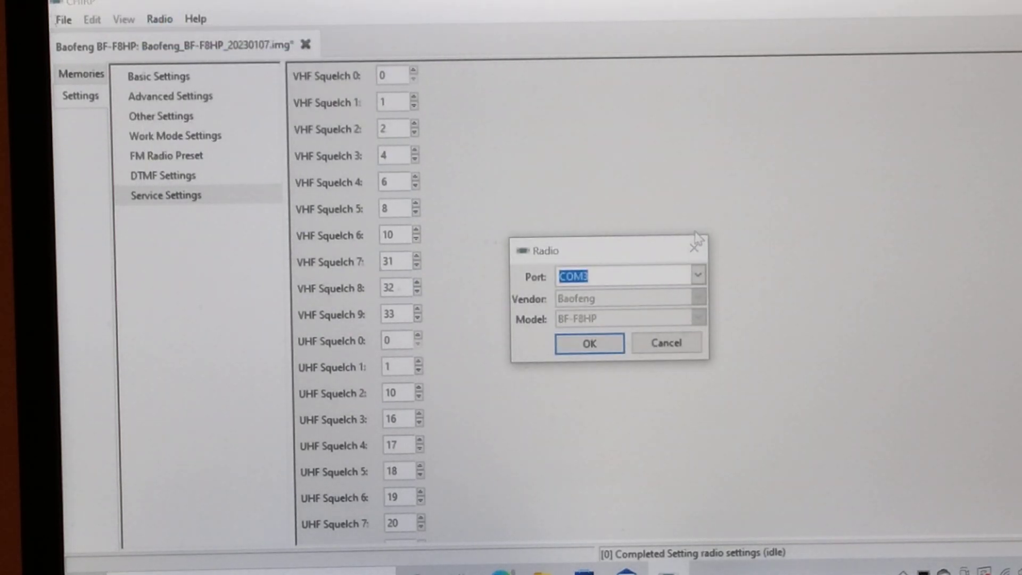
{"action": "mouse_move", "coordinate": [737, 215]}
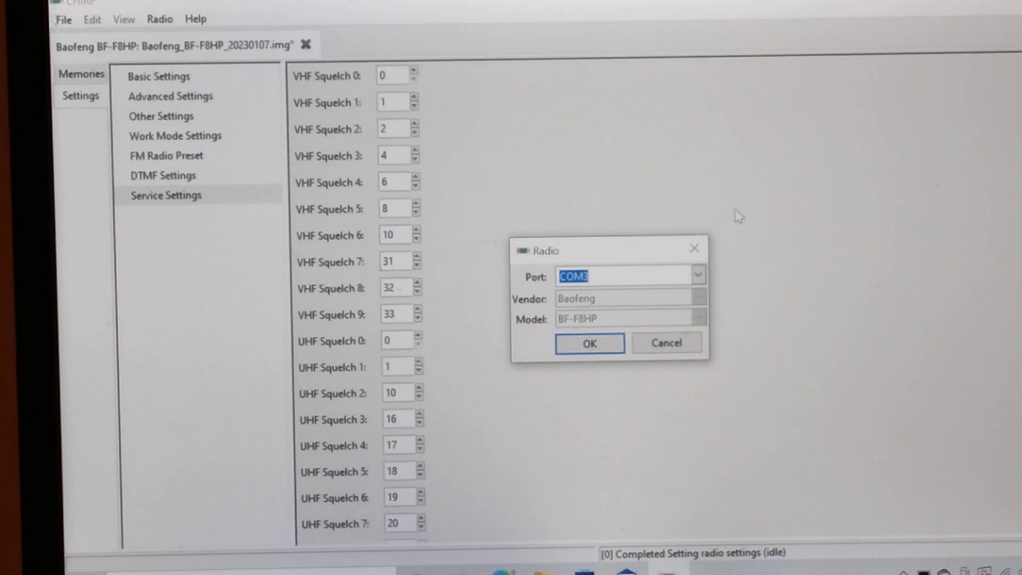